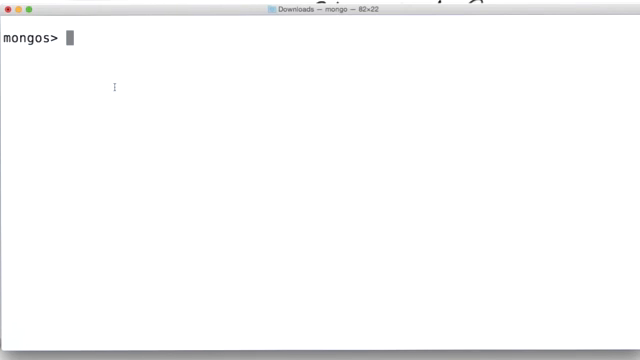
Step: List and count db.example's 998004 documents, then enter an insert of { b:1, c:1, d:1 }
key("Return")
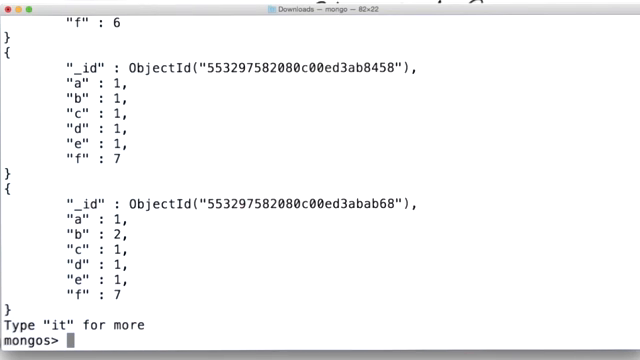
type("db.example.count()")
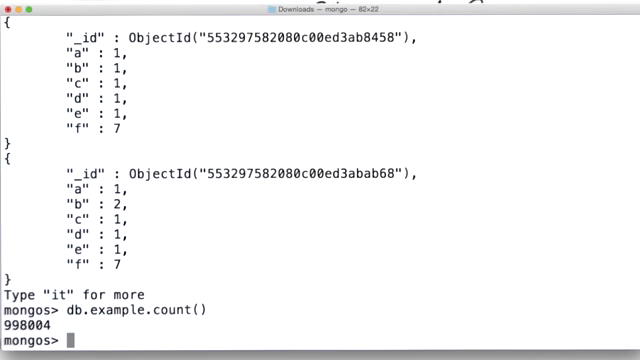
type("db.example.insert( { b : 1, c : 1, d : 1 } )")
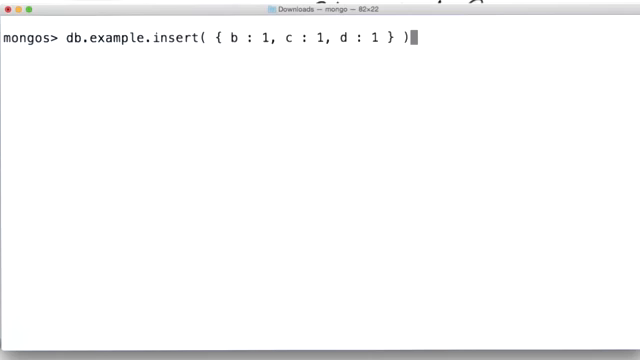
Step: Insert { b:1, c:1, d:1 } successfully, then attempt { a:1, e:1, f:1 }, rejected without the shard key
key("Return")
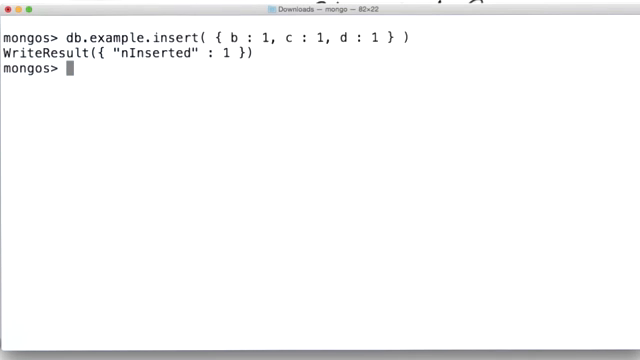
type("db.example.insert( { a : 1, e : 1, f : 1 } )")
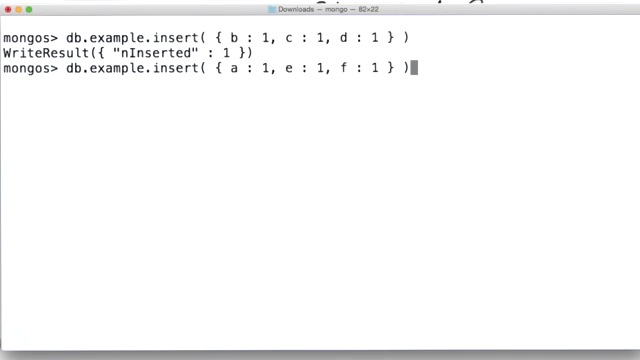
key("Return")
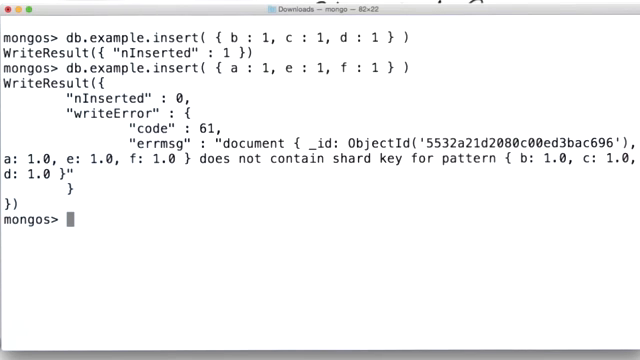
Step: Review per-shard index results for the { e, f, a } index on shard01, shard02 and shard03
type("db.example.getIndexes()")
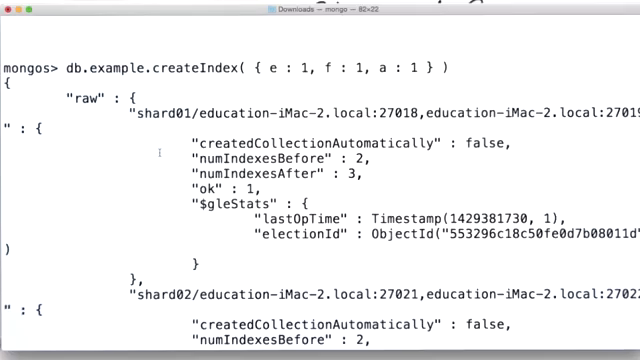
scroll("down", 3)
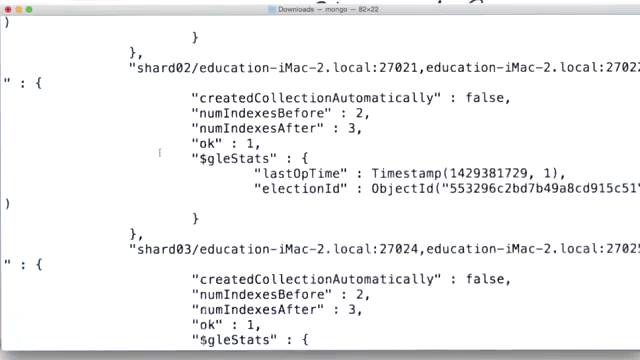
scroll("up", 3)
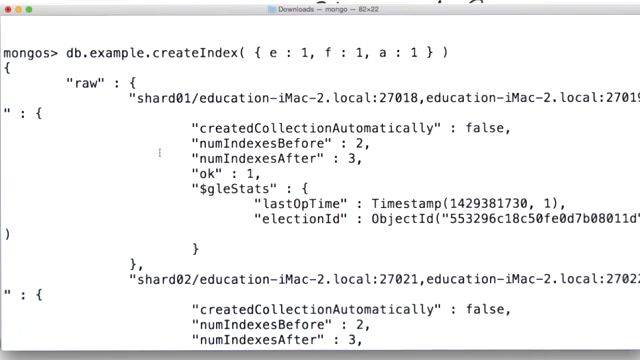
scroll("down", 3)
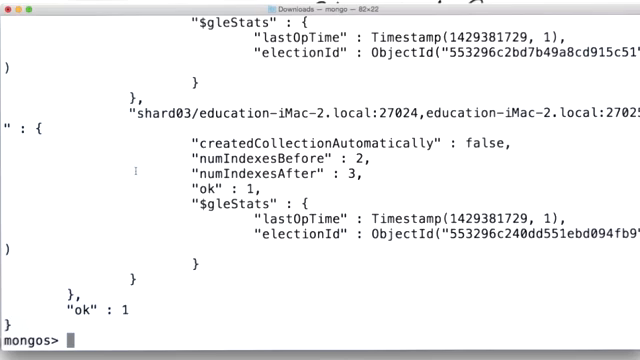
Step: Explain find { b:5, c:5, d:5 } with executionStats: SINGLE_SHARD on shard02, one document, then clear
type("exp = db.example.explain( \"executionStats\" )")
type("exp.find( { b : 5, c : 5, d : 5 } )")
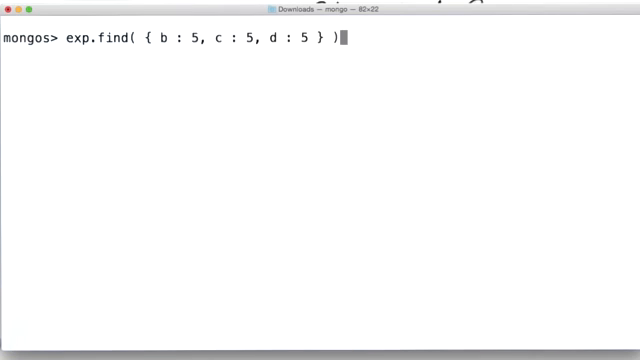
key("Return")
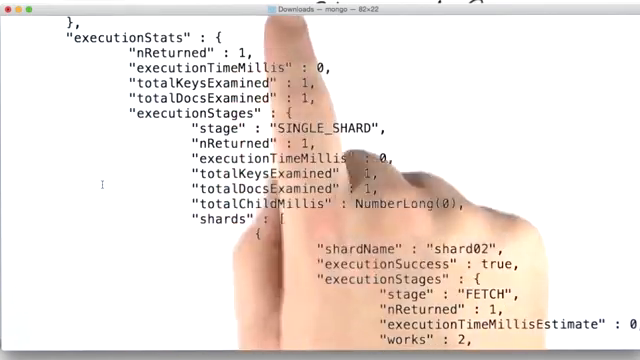
scroll("down", 3)
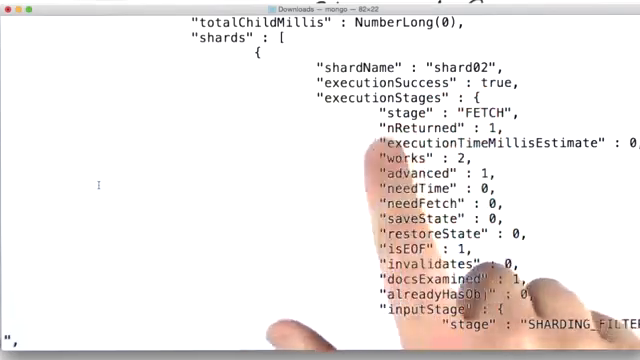
scroll("down", 3)
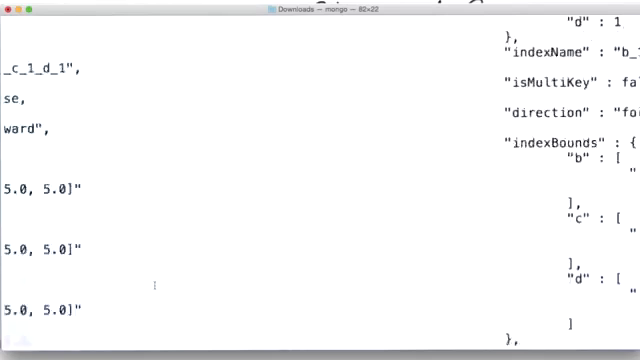
scroll("down", 3)
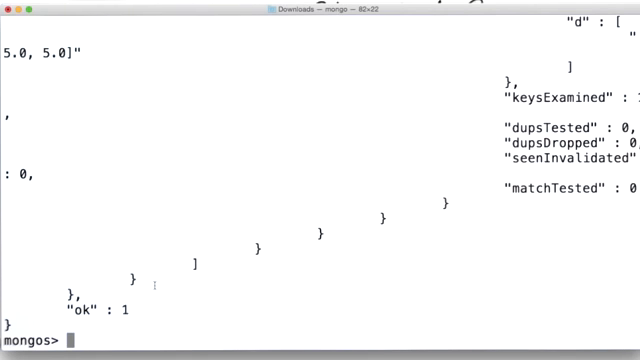
key("ctrl+l")
type("exp.find( { a : 5, e : 5, f : 5 } )")
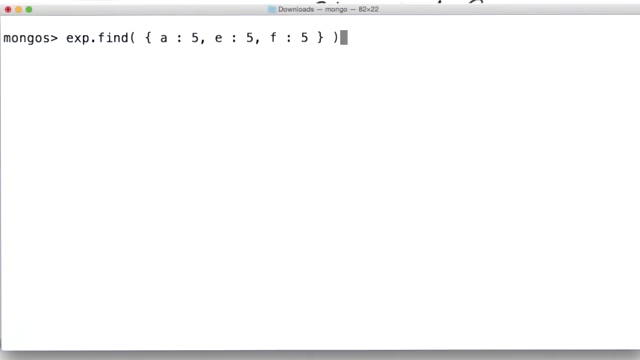
Step: Run the explain of find { a:5, e:5, f:5 } and inspect its SHARD_MERGE stages on shard01 and shard02
key("Return")
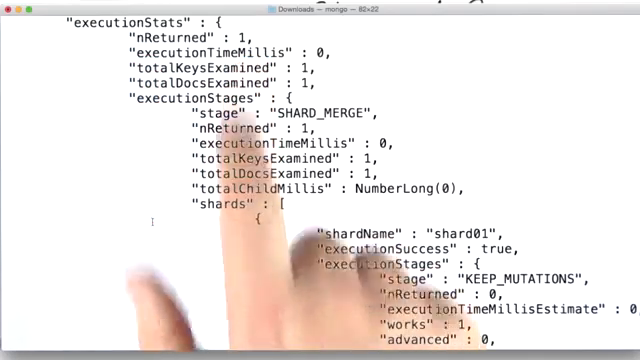
scroll("down", 3)
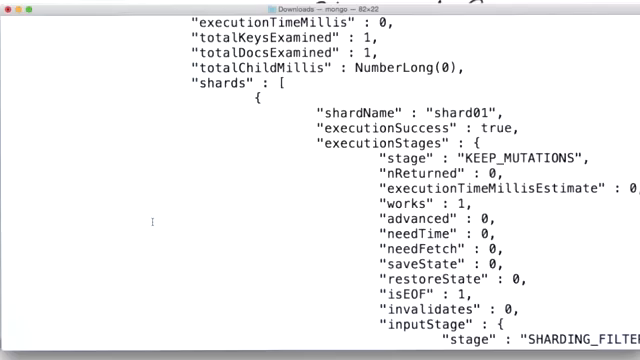
scroll("down", 3)
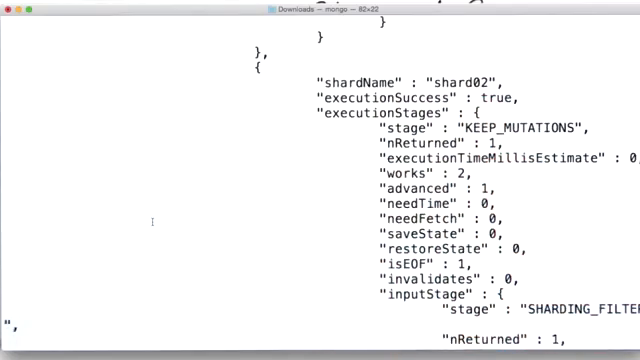
scroll("down", 3)
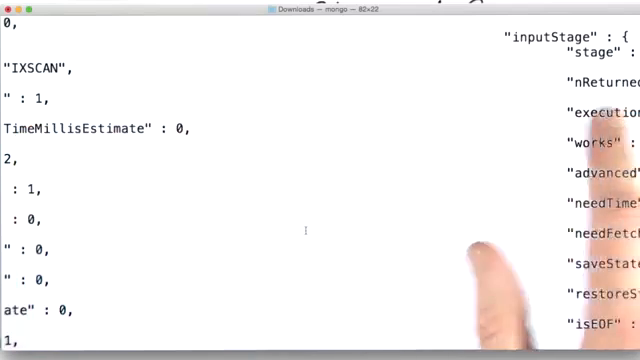
scroll("down", 3)
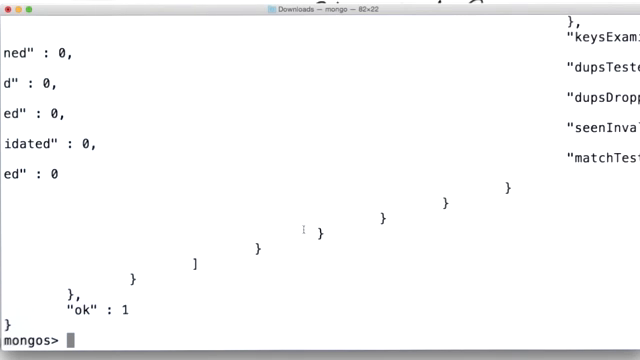
Step: Explain find { b:6, c in [3, 4, 7] }: SINGLE_SHARD on shard03 returning 29970 documents
type("exp.find( { b : 6, c : { $in : [ 3, 4, 7 ] } } )")
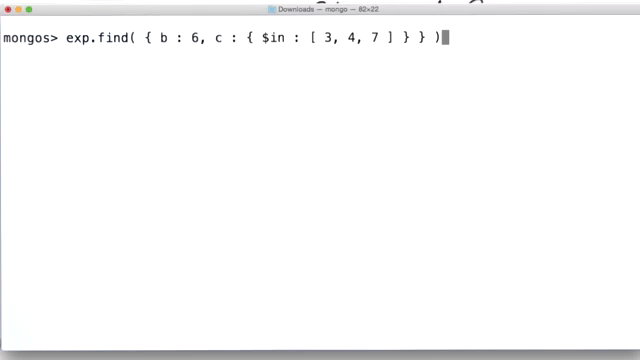
key("Return")
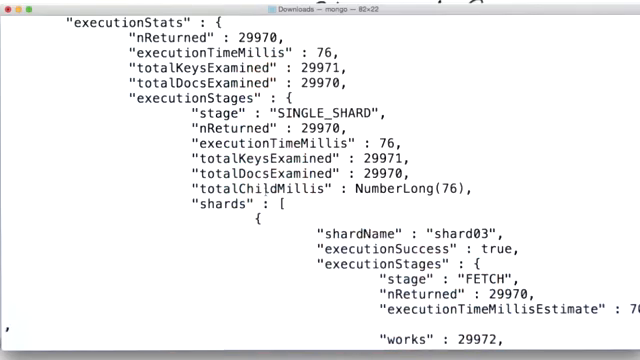
scroll("down", 3)
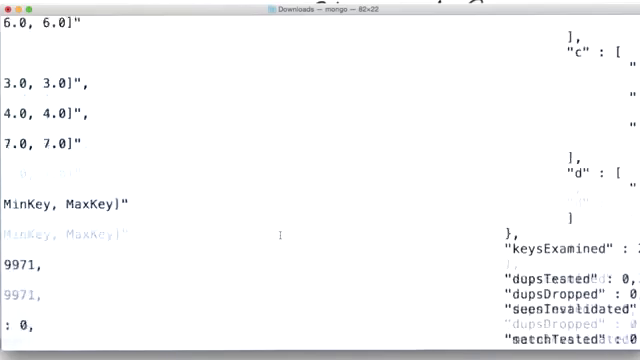
scroll("down", 3)
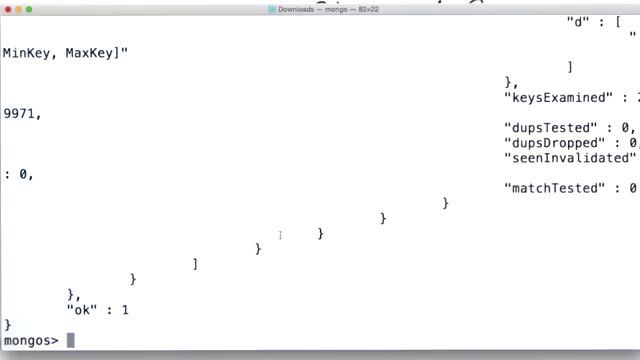